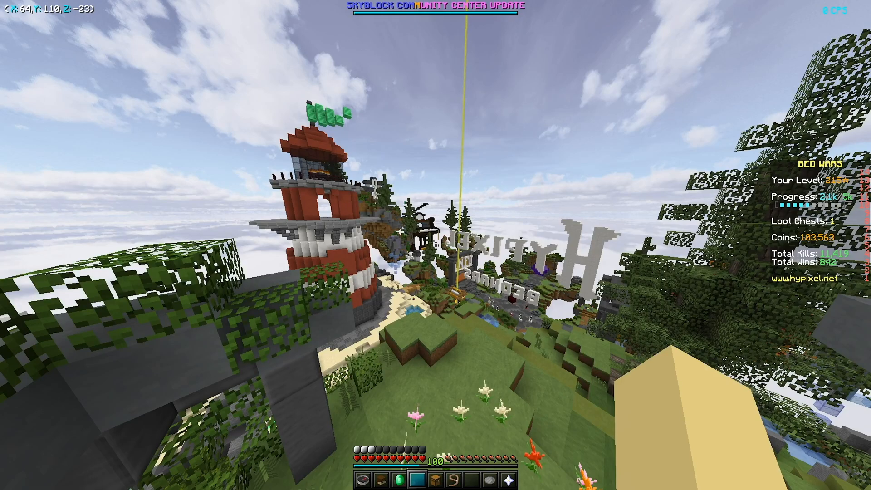
Pause the game with Esc to bring up the game menu.
key(Escape)
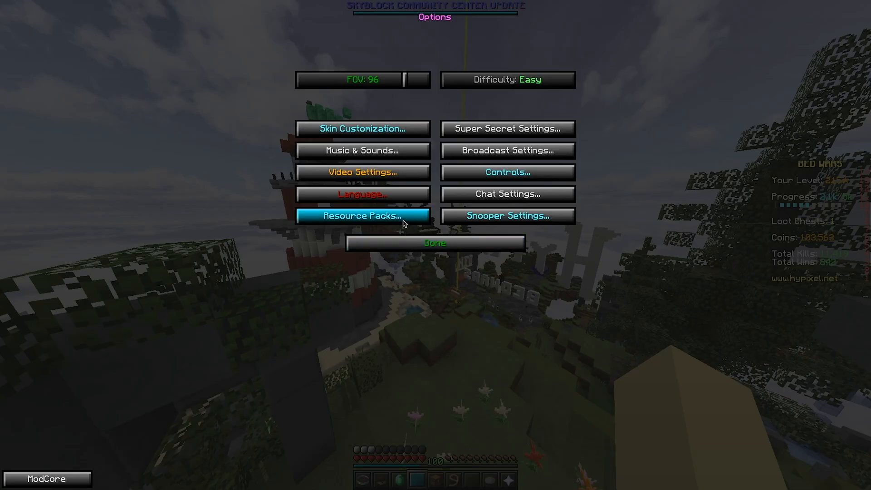
mouse_move(405, 208)
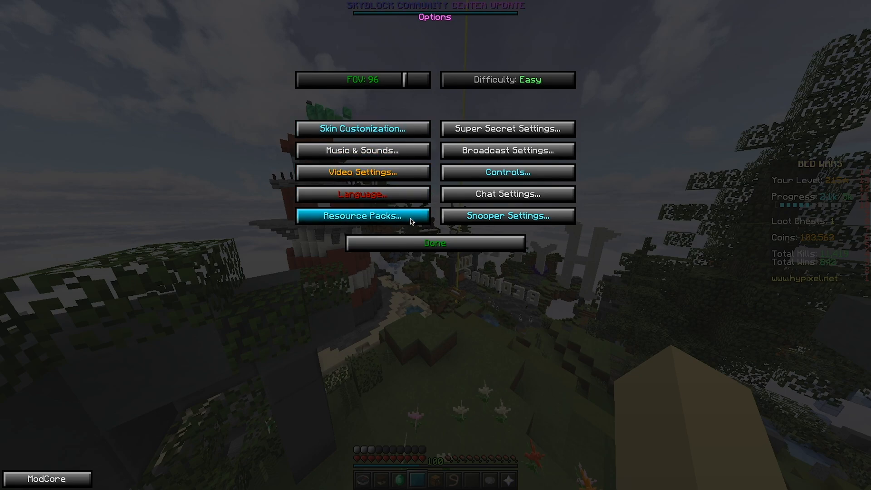
Open the Resource Packs list and reveal the resource pack folder in Finder.
click(362, 216)
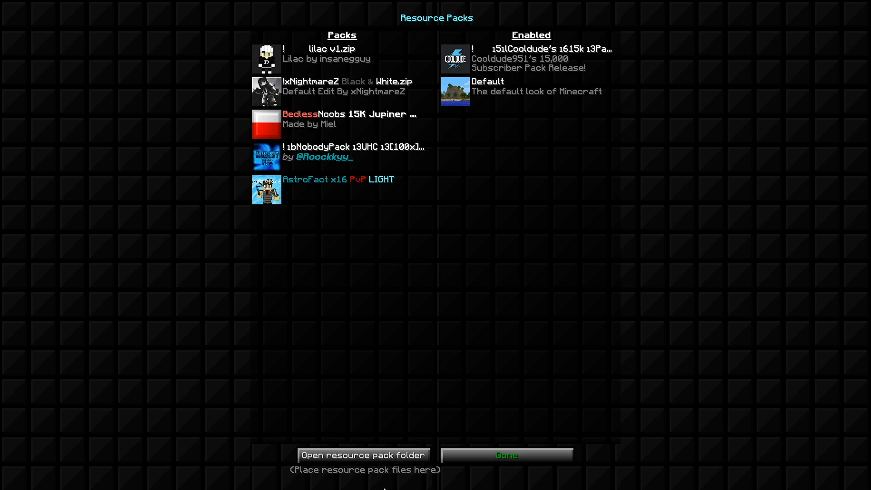
mouse_move(440, 455)
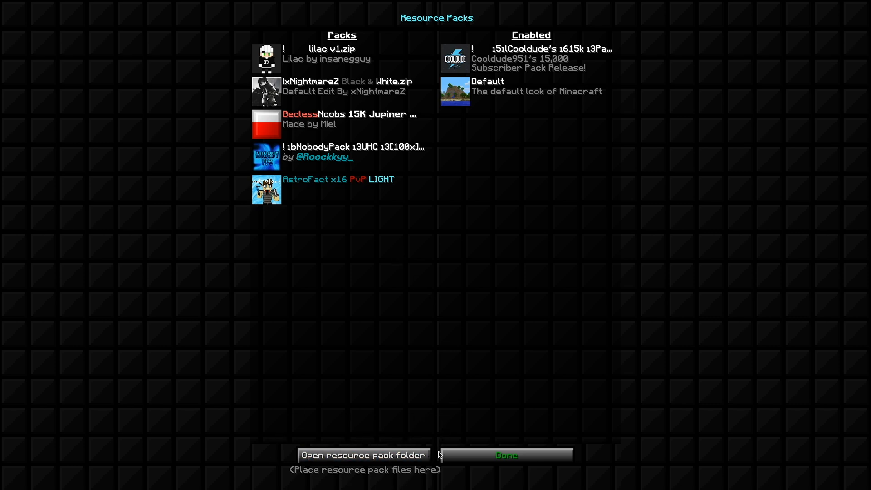
mouse_move(433, 472)
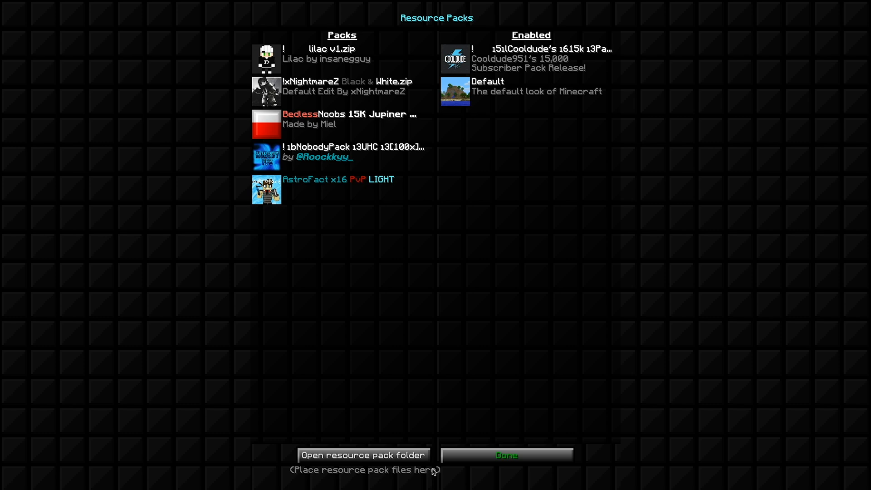
click(363, 455)
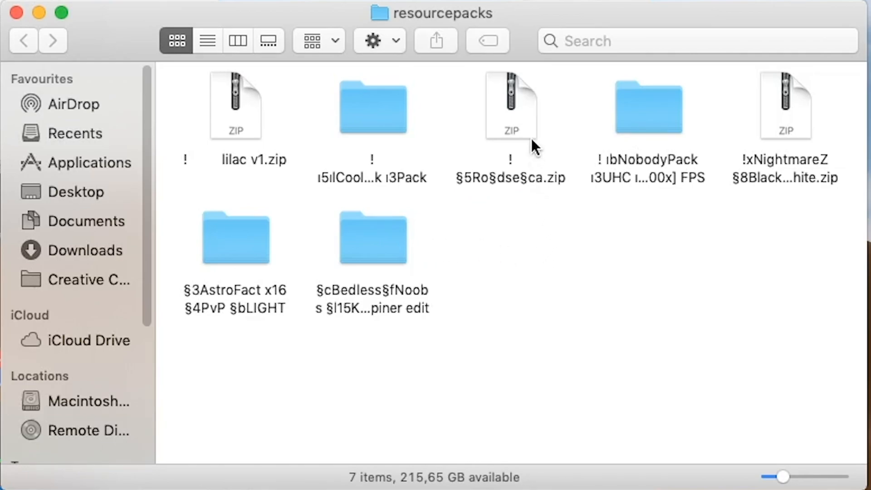
Select the three zipped packs, including the Rosea zip, in the resourcepacks folder.
click(647, 107)
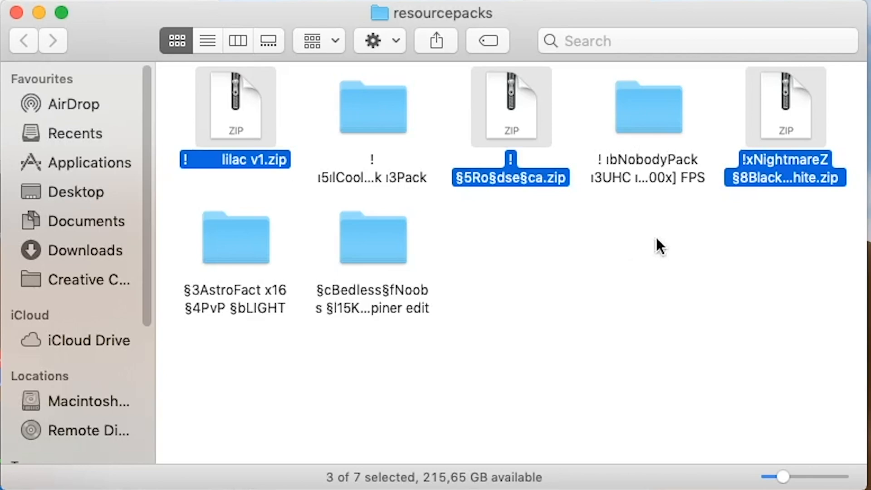
mouse_move(694, 255)
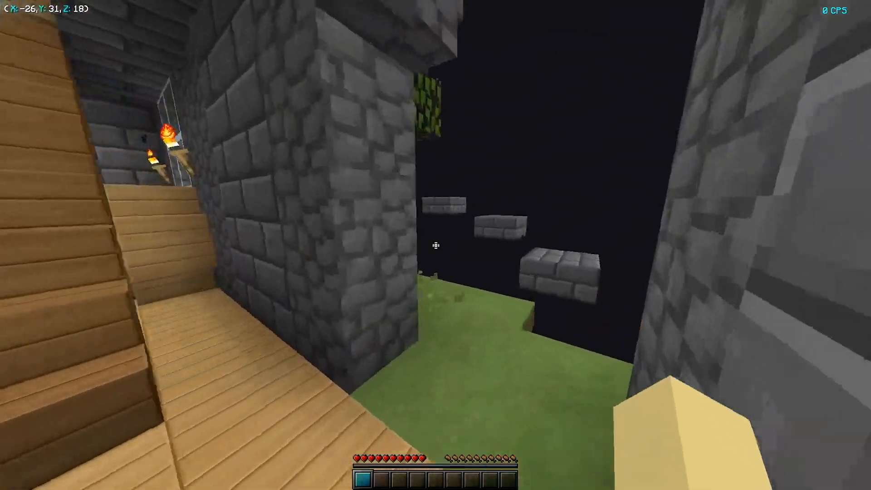
Enable Rosea.zip above Default in Resource Packs, then close Options back to the world.
key(Escape)
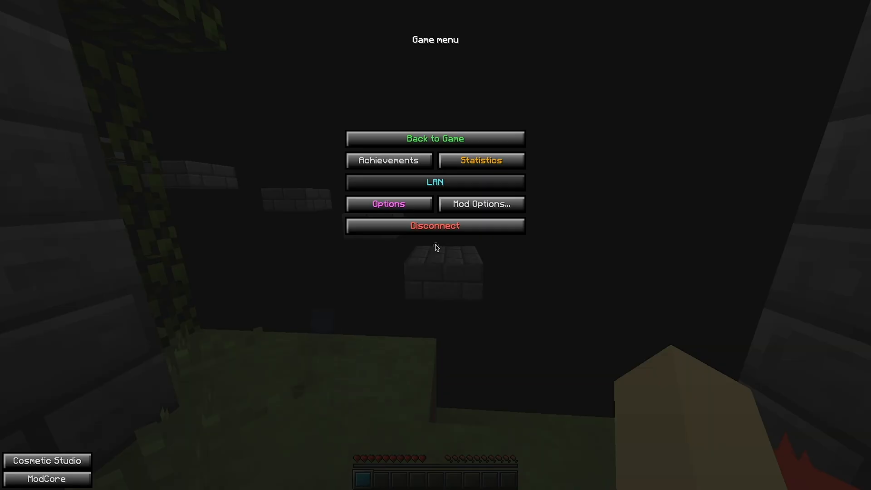
click(388, 204)
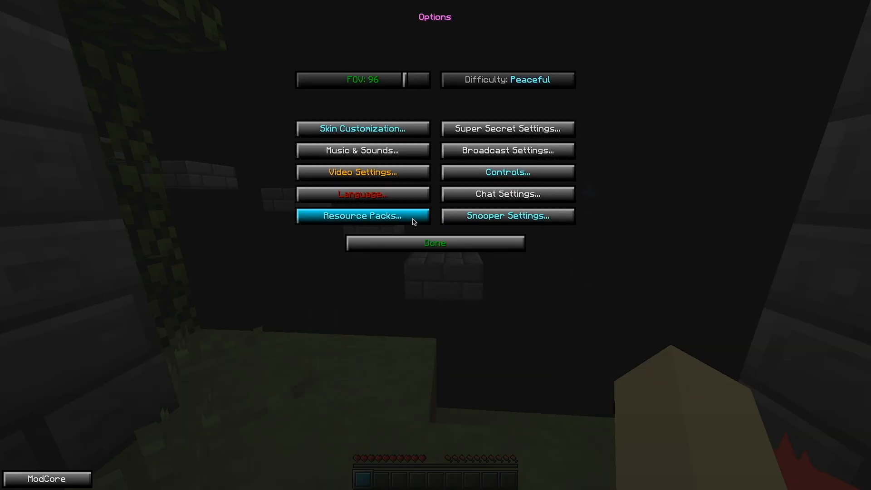
click(362, 216)
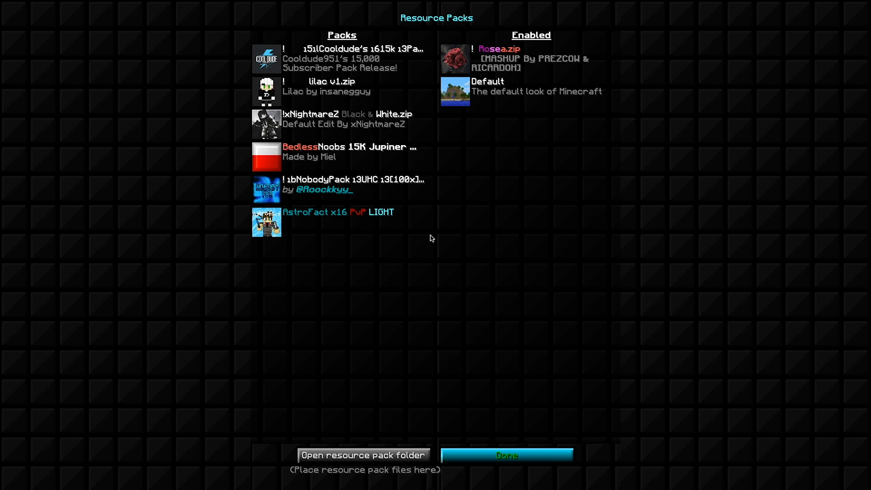
click(506, 455)
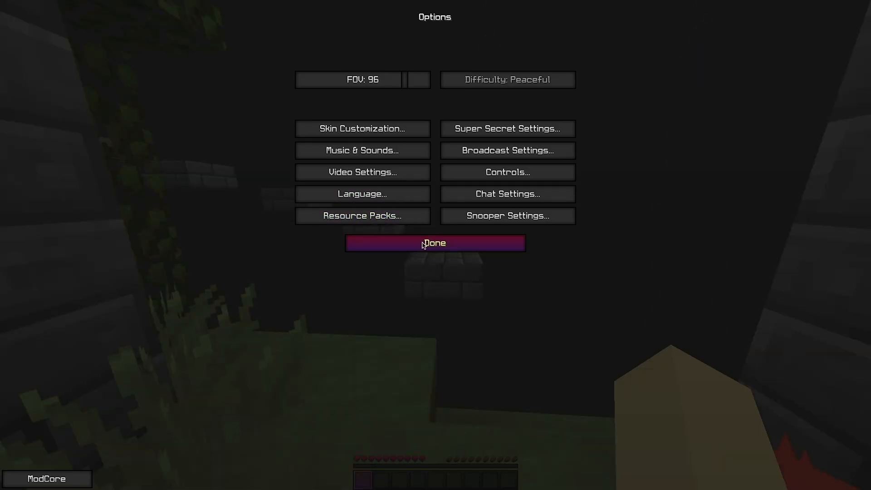
click(435, 242)
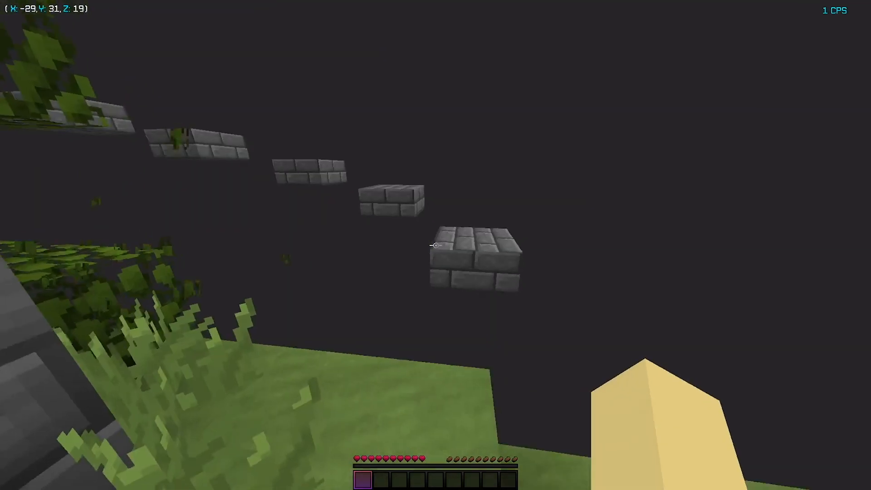
mouse_move(436, 245)
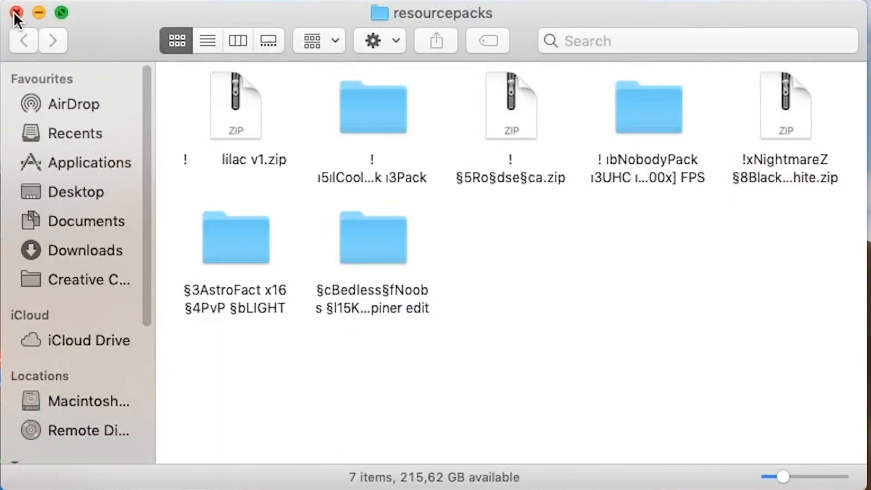
mouse_move(114, 36)
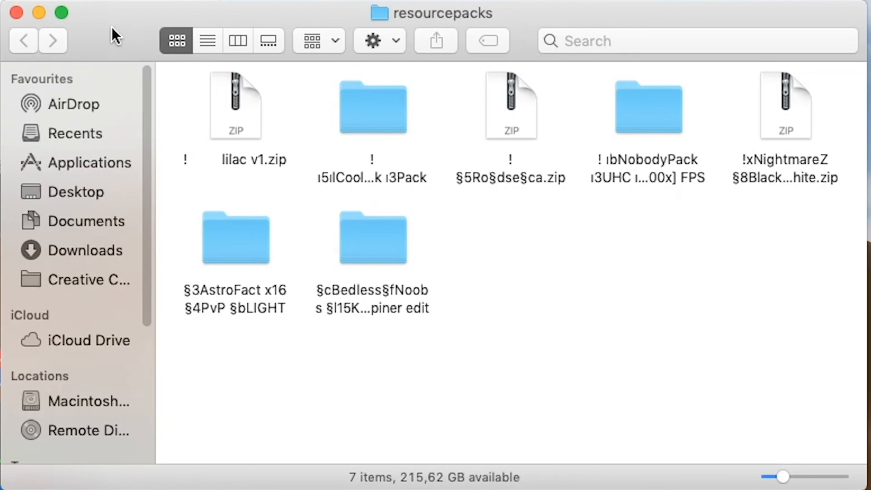
mouse_move(121, 46)
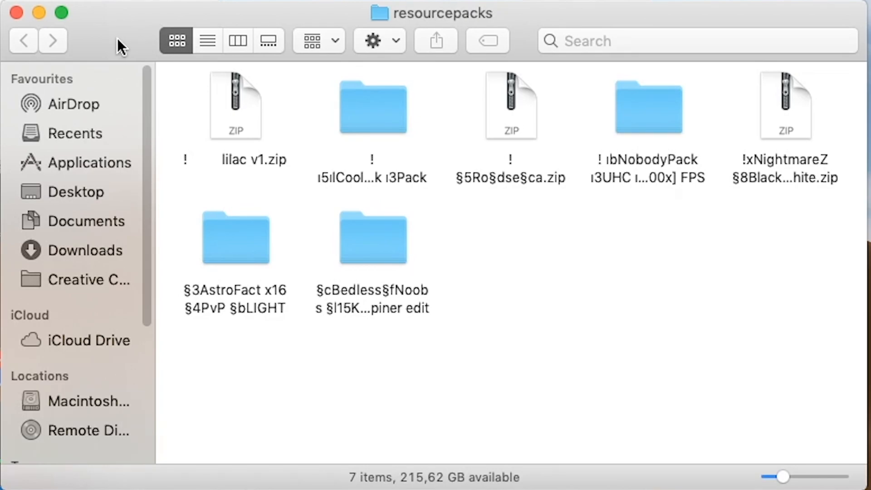
Bring up Finder's Go to Folder prompt for ~/Library/Application Support/minecraft.
key(shift)
text(~/Library/Application Support/minecraft)
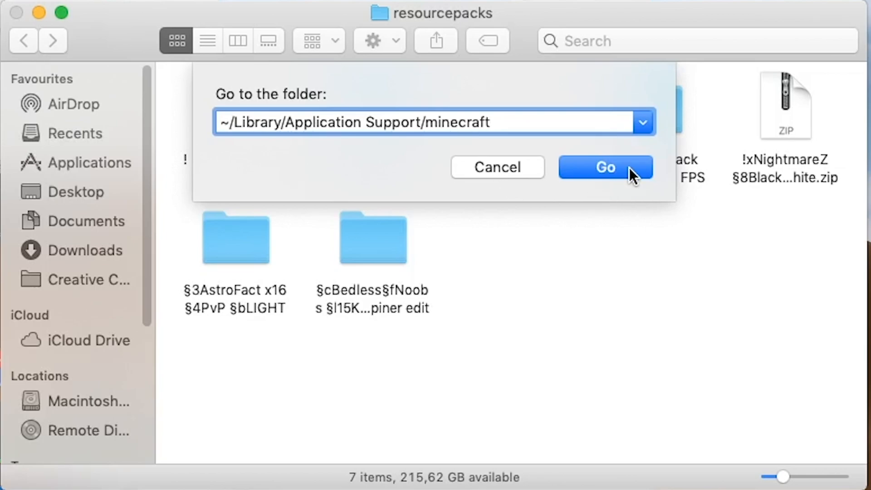
Go to ~/Library/Application Support/minecraft via the Dock Finder menu's Go to Folder.
click(604, 167)
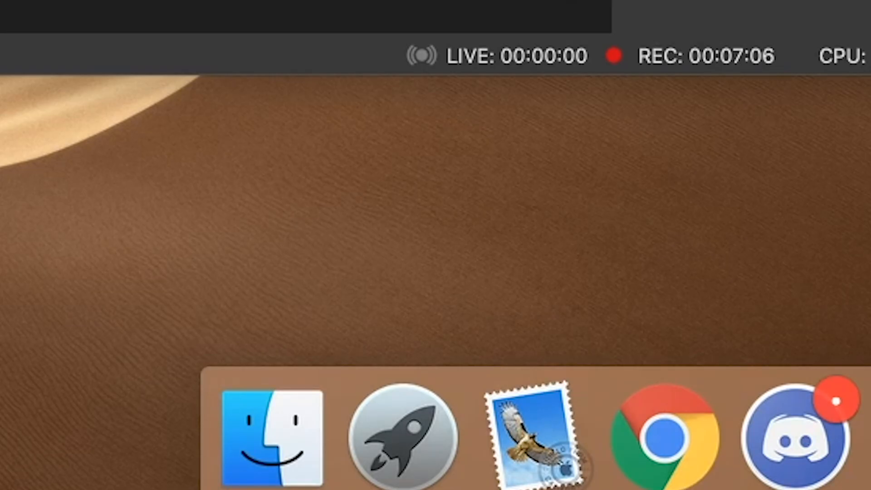
mouse_move(404, 439)
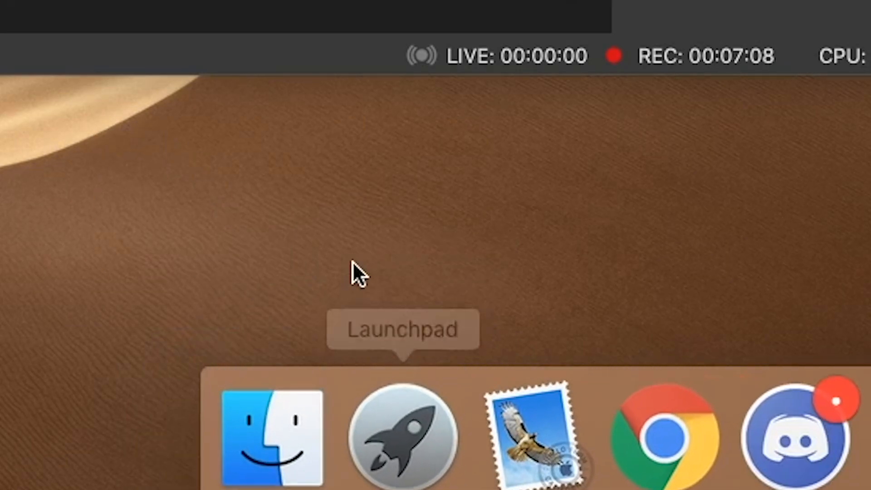
mouse_move(272, 433)
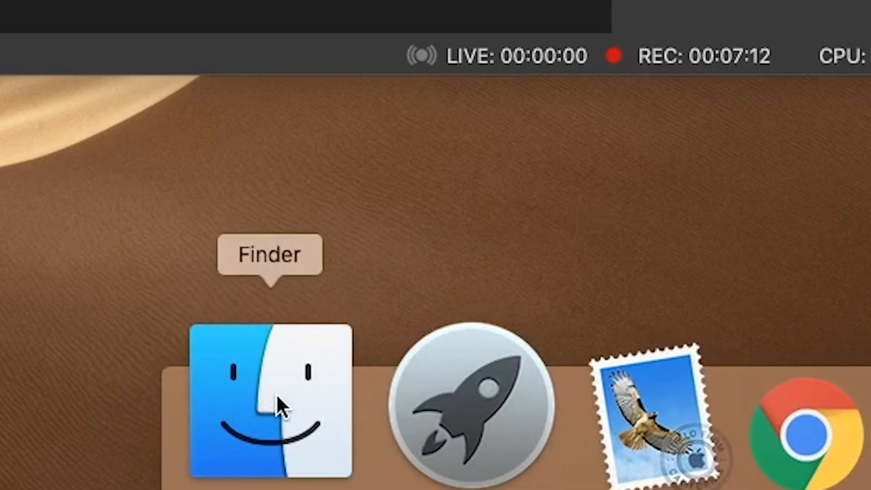
right_click(269, 406)
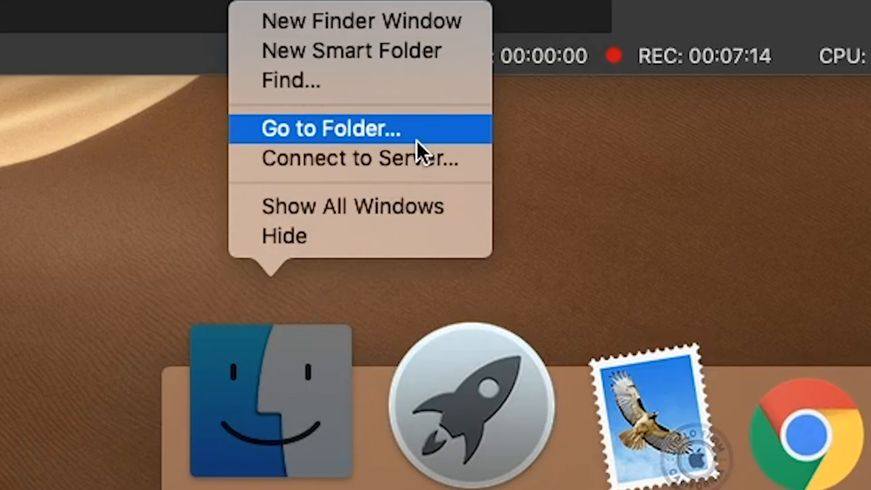
click(330, 129)
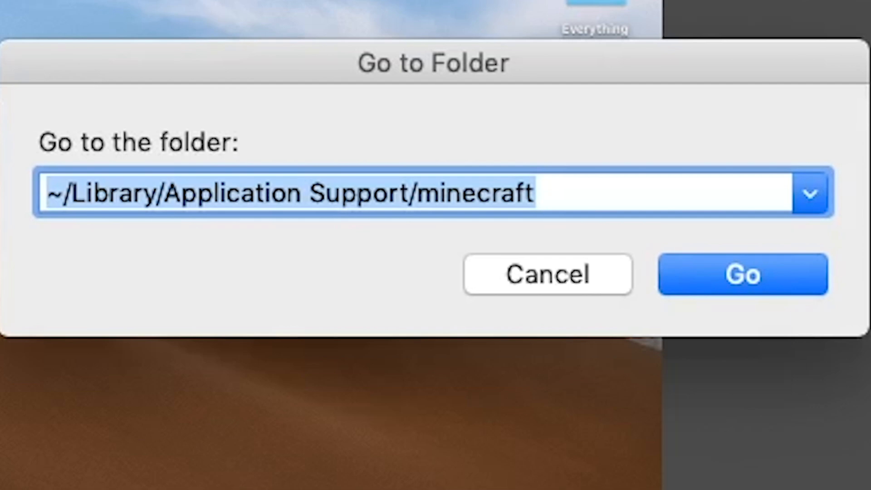
mouse_move(797, 370)
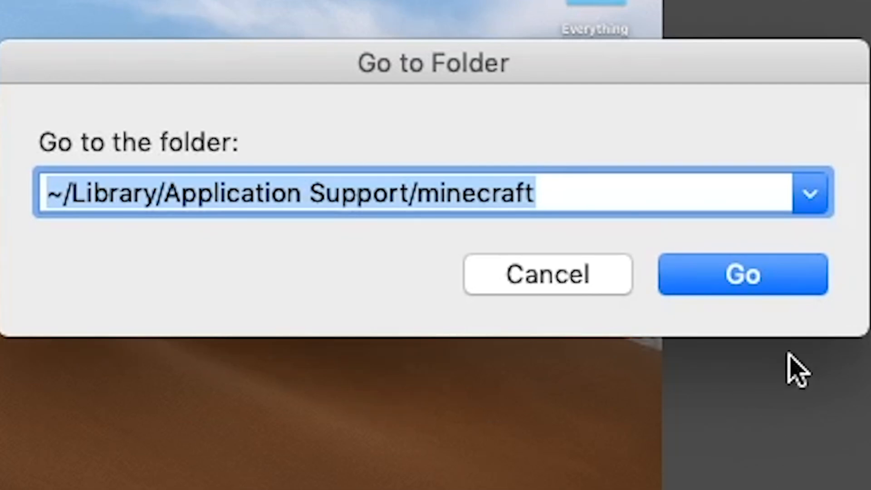
click(742, 274)
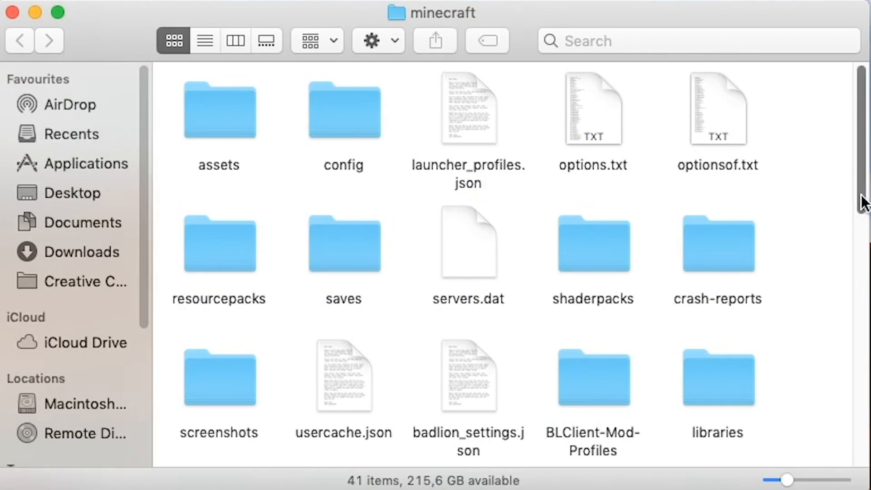
Scroll the minecraft folder and open resourcepacks, showing its seven packs.
scroll(down, 3)
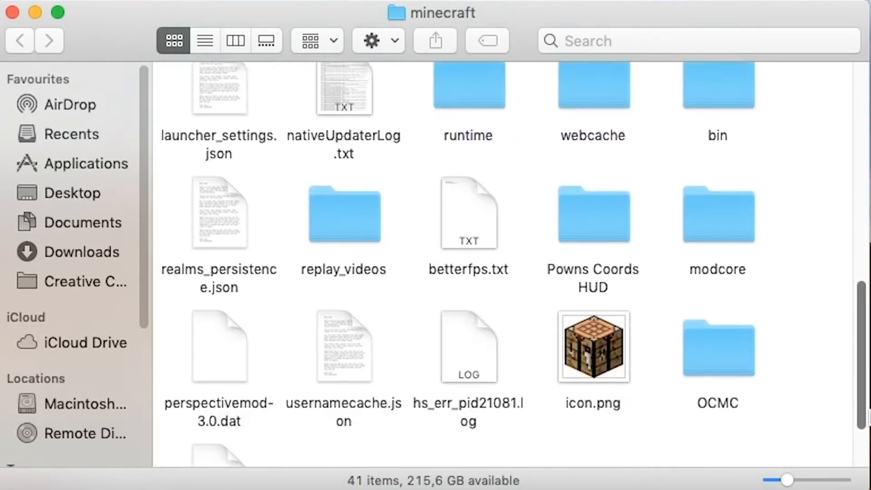
scroll(down, 3)
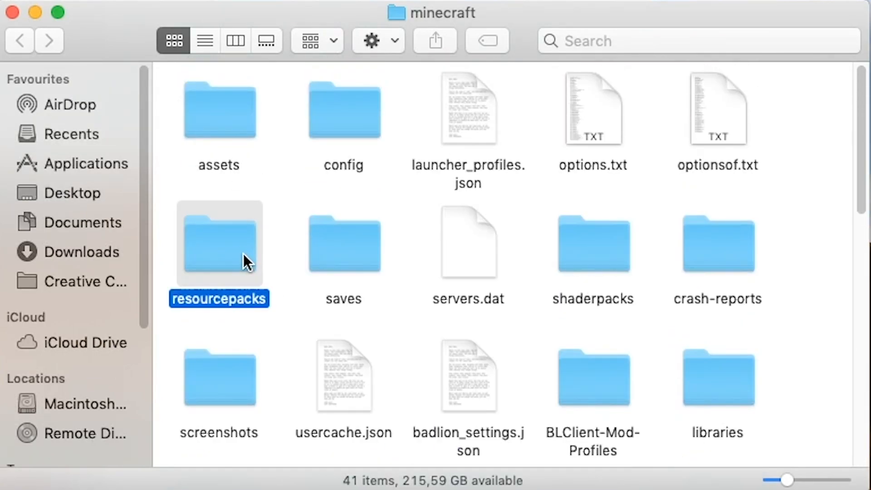
double_click(219, 242)
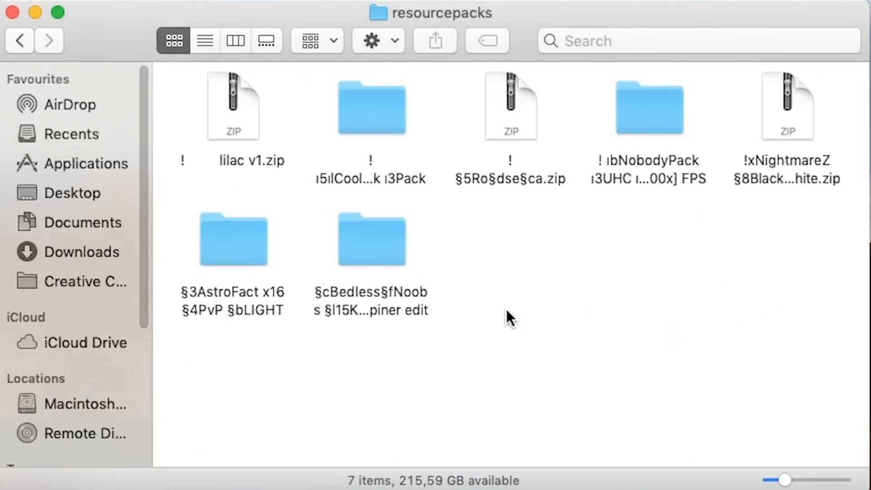
mouse_move(577, 277)
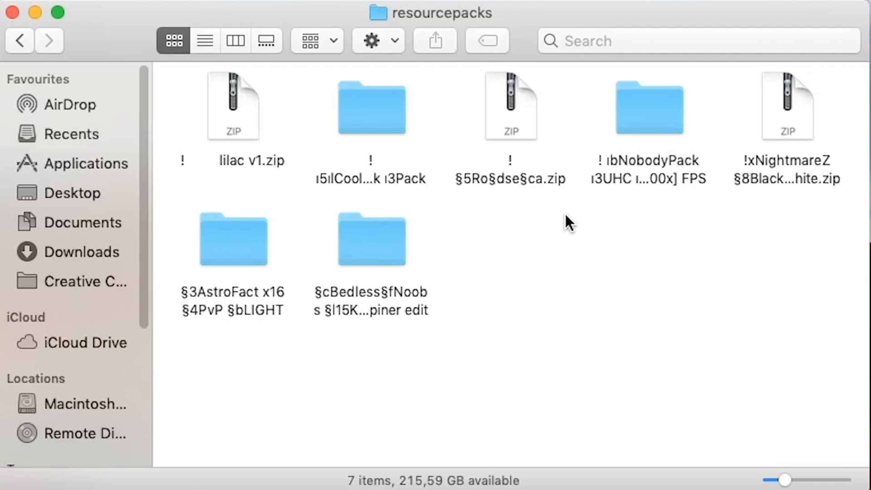
mouse_move(594, 300)
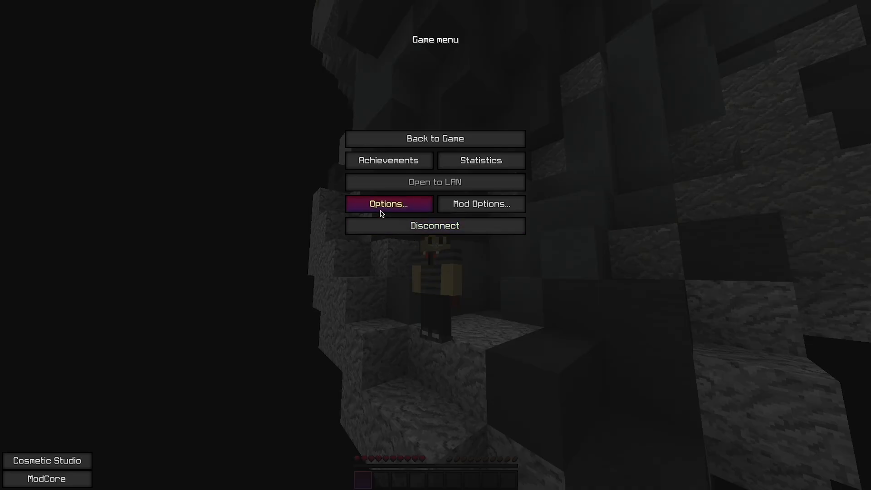
mouse_move(425, 236)
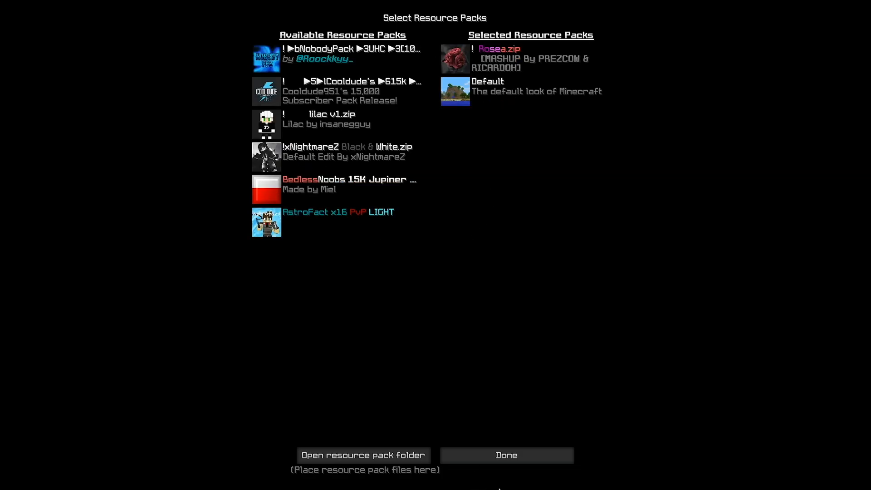
mouse_move(505, 455)
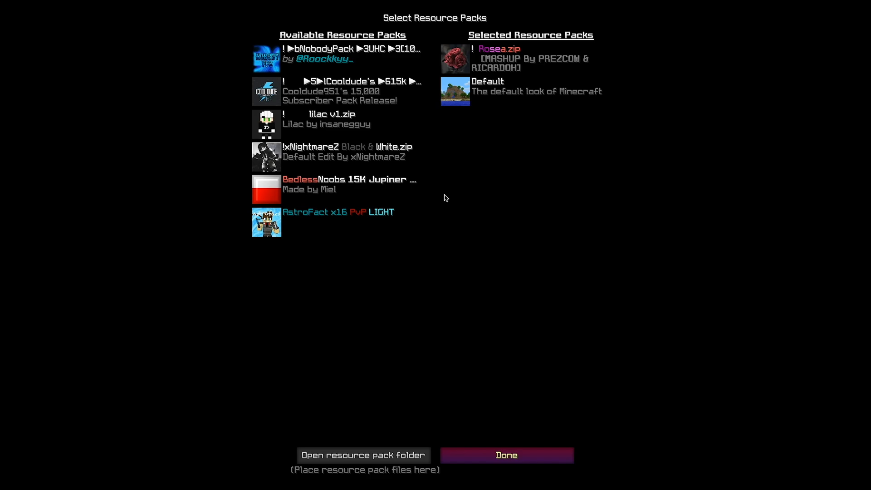
Close Resource Packs and Options with Done, keeping Rosea.zip enabled above Default.
click(505, 455)
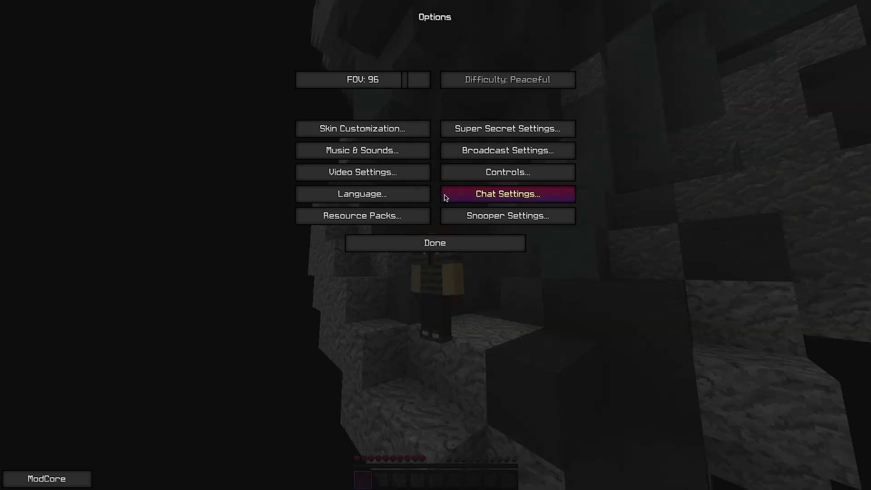
mouse_move(427, 243)
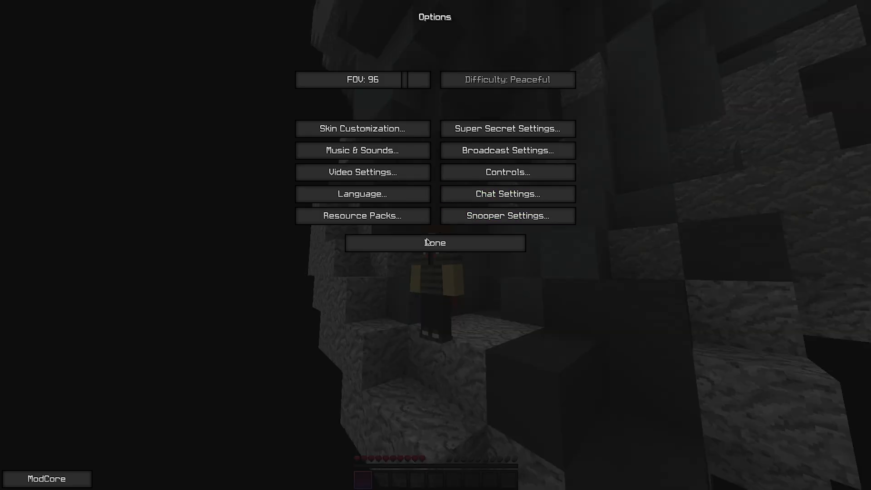
click(435, 242)
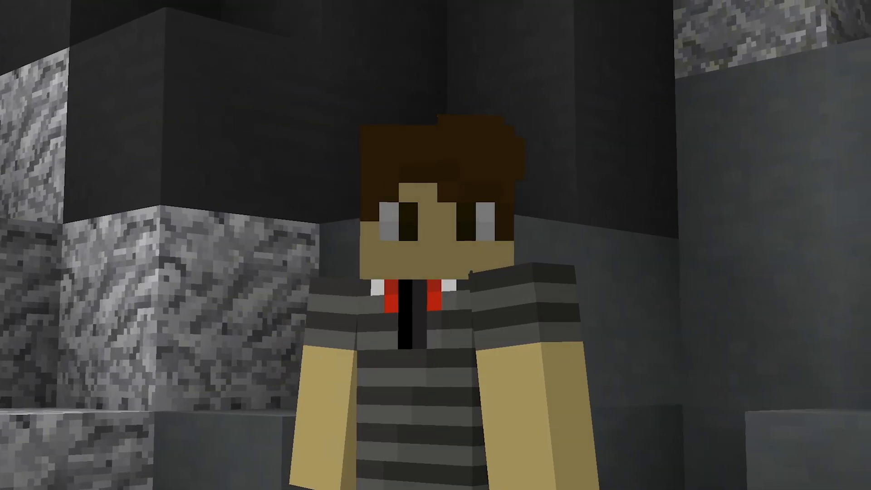